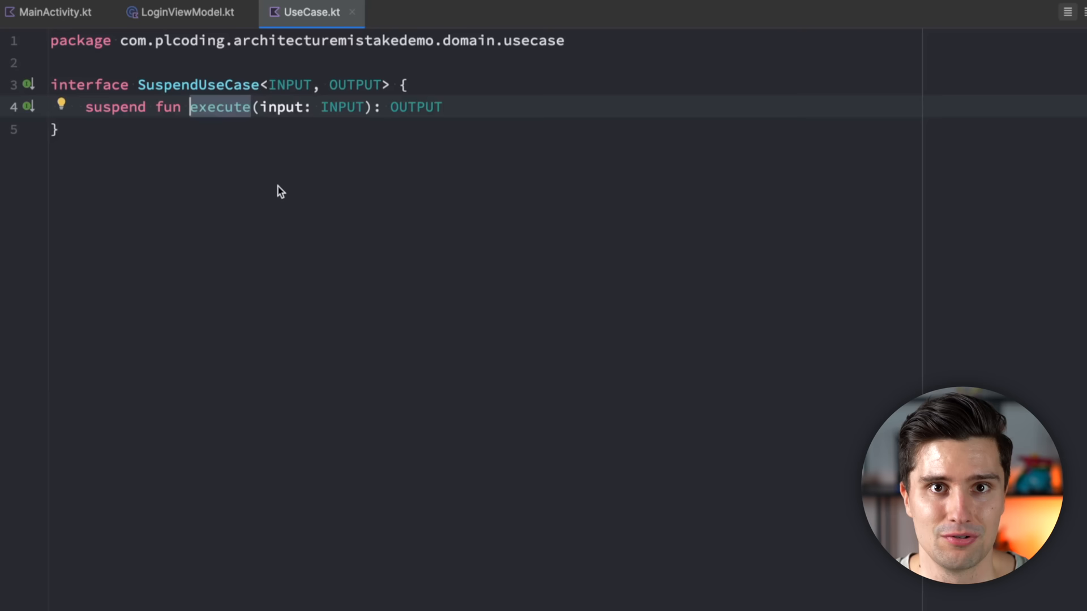
Step: List the SuspendUseCase implementations, LoginUseCase and RegisterUseCase, from the gutter icon
left_click(30, 85)
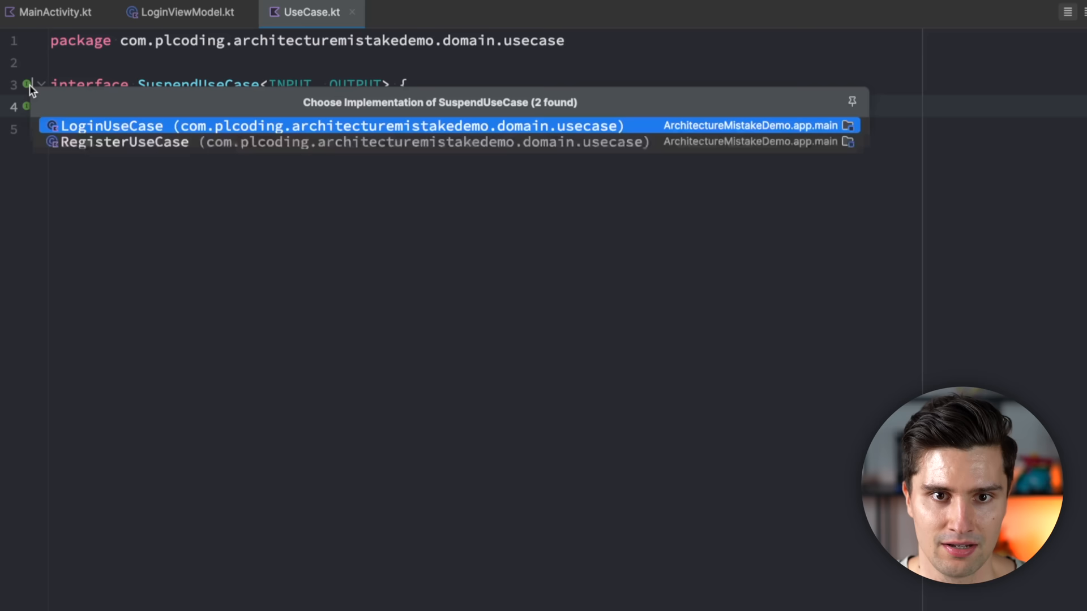
mouse_move(262, 131)
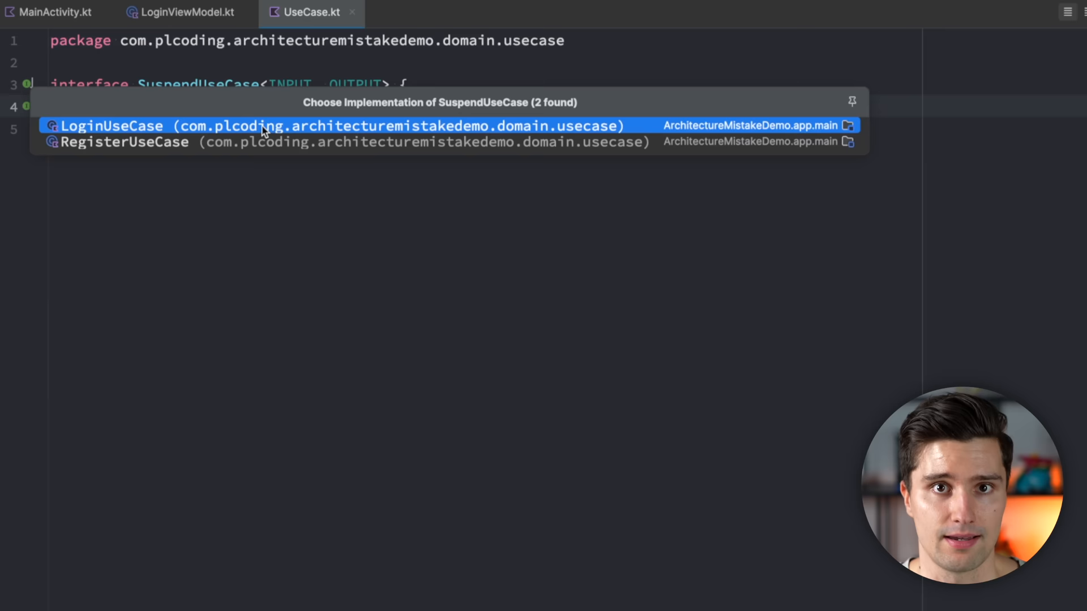
mouse_move(166, 119)
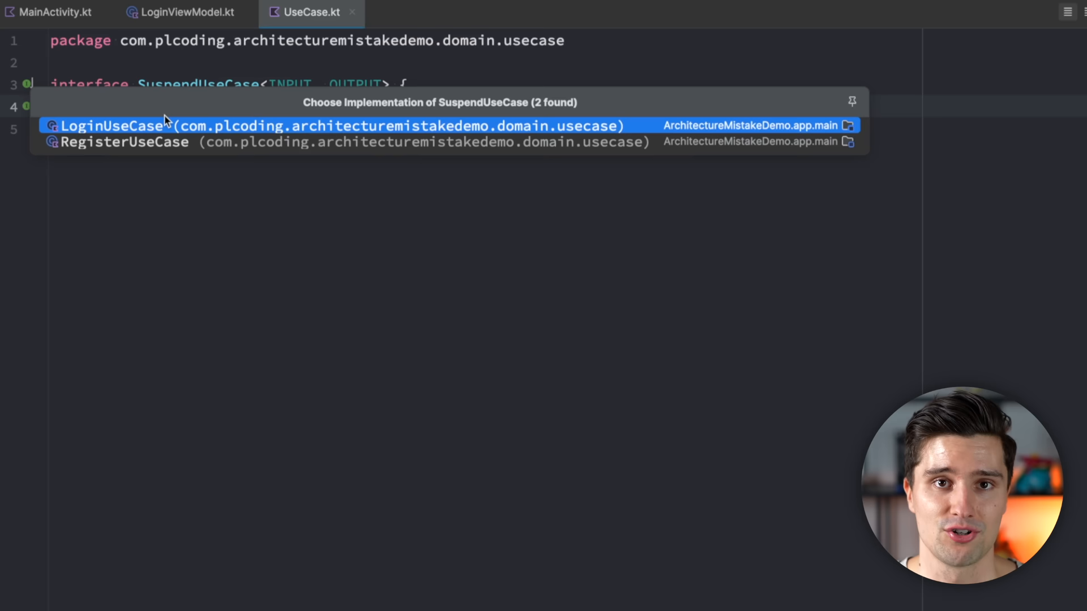
Step: Follow LoginUseCase into AuthRepository, then return to AuthRepositoryImpl on the way to Mapper.kt
left_click(111, 125)
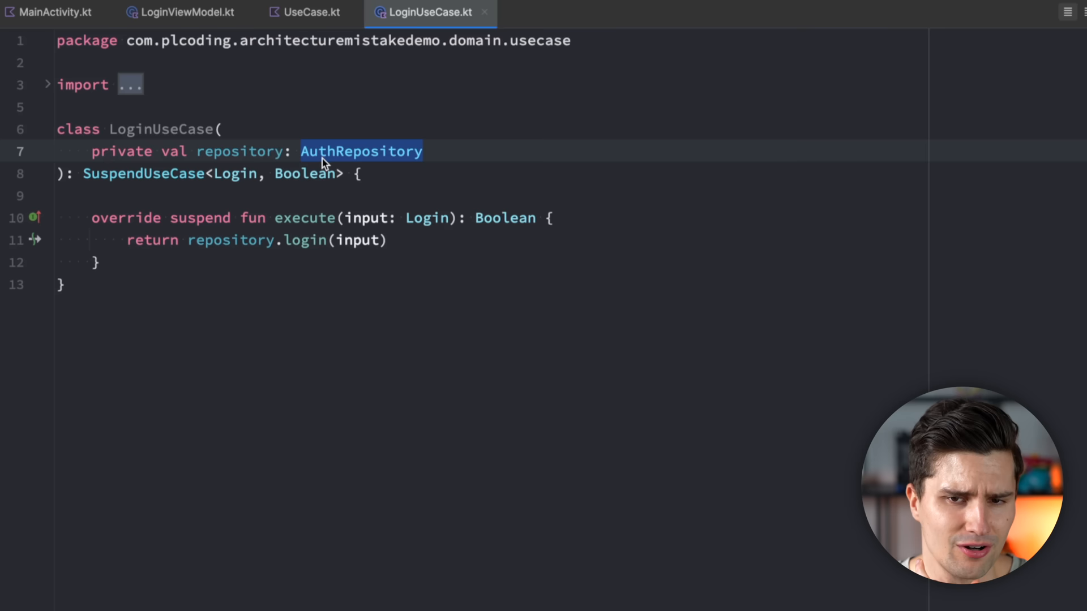
left_click(361, 150)
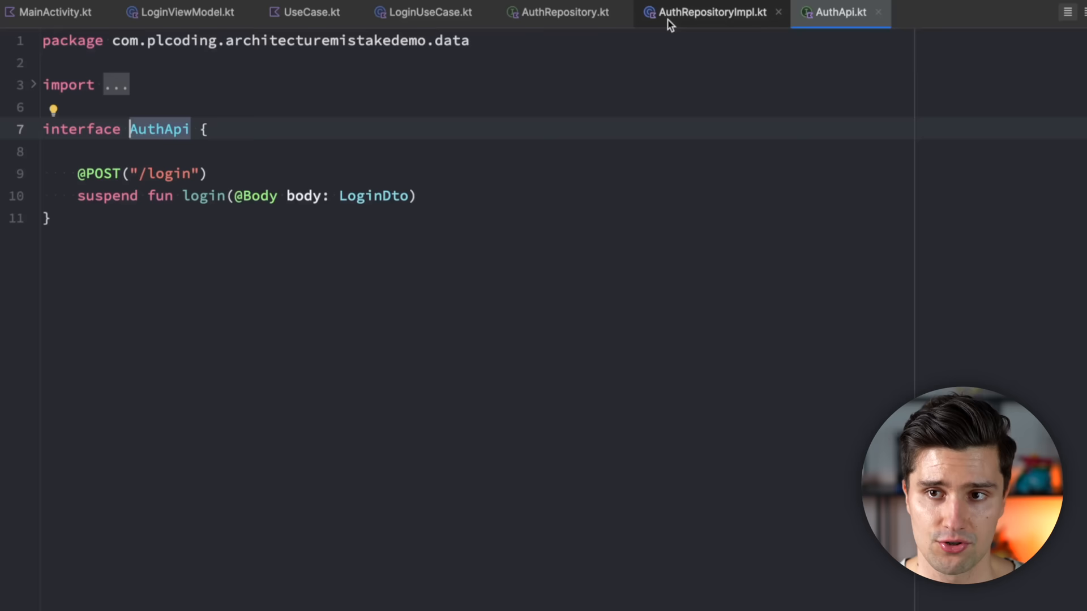
left_click(710, 11)
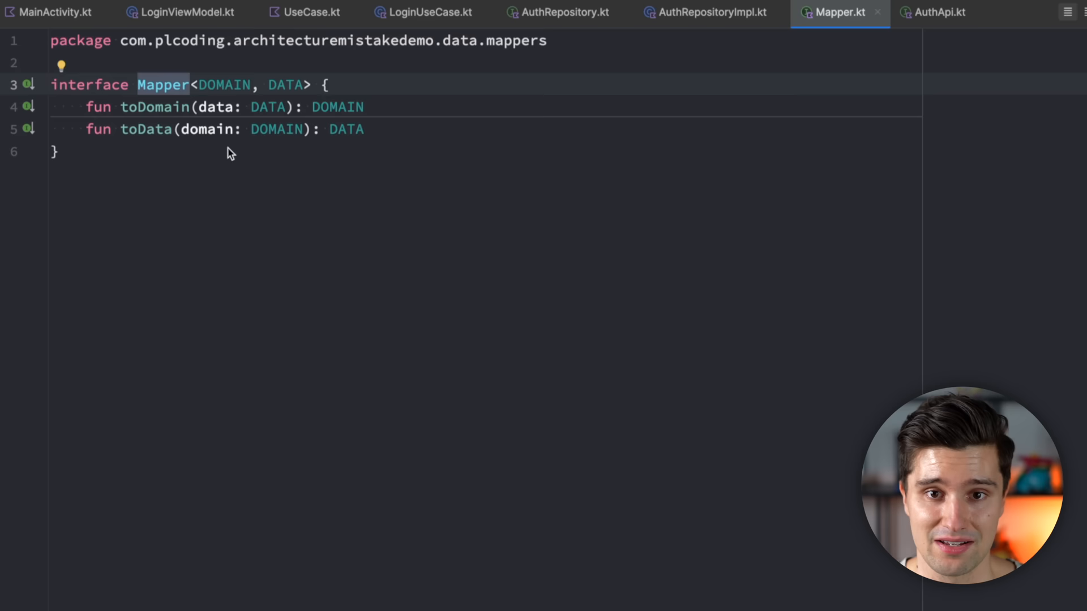
Step: Select the Mapper interface name to navigate to its LoginMapper implementation
double_click(283, 85)
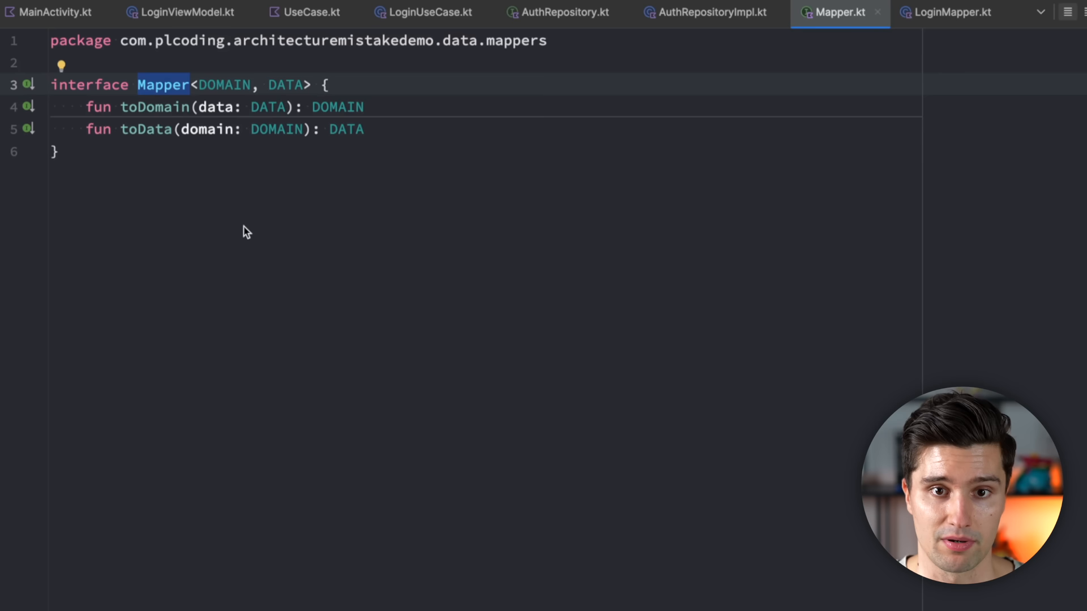
double_click(154, 106)
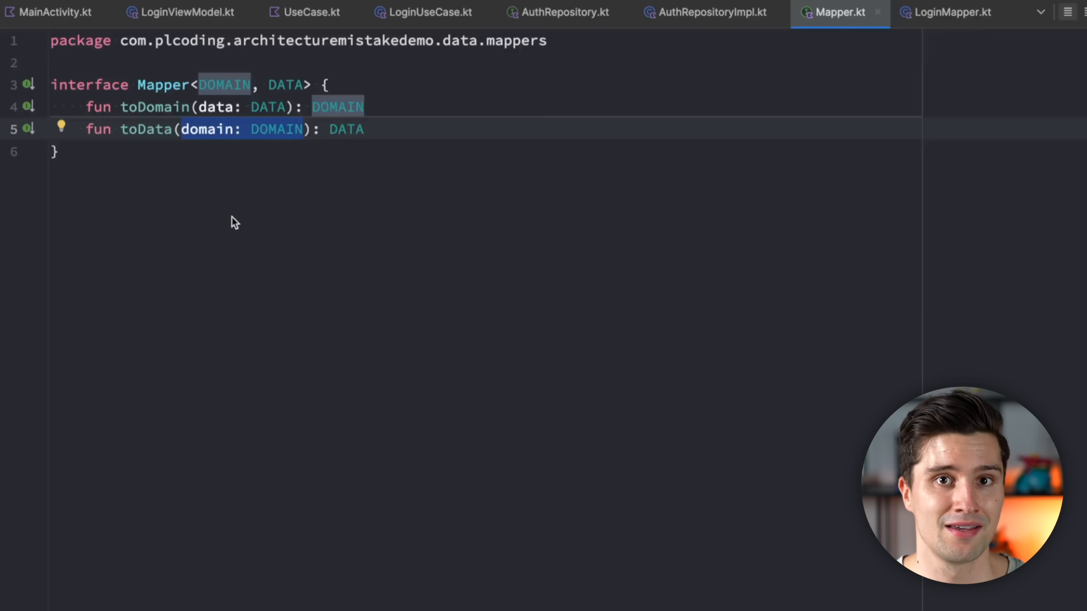
mouse_move(312, 224)
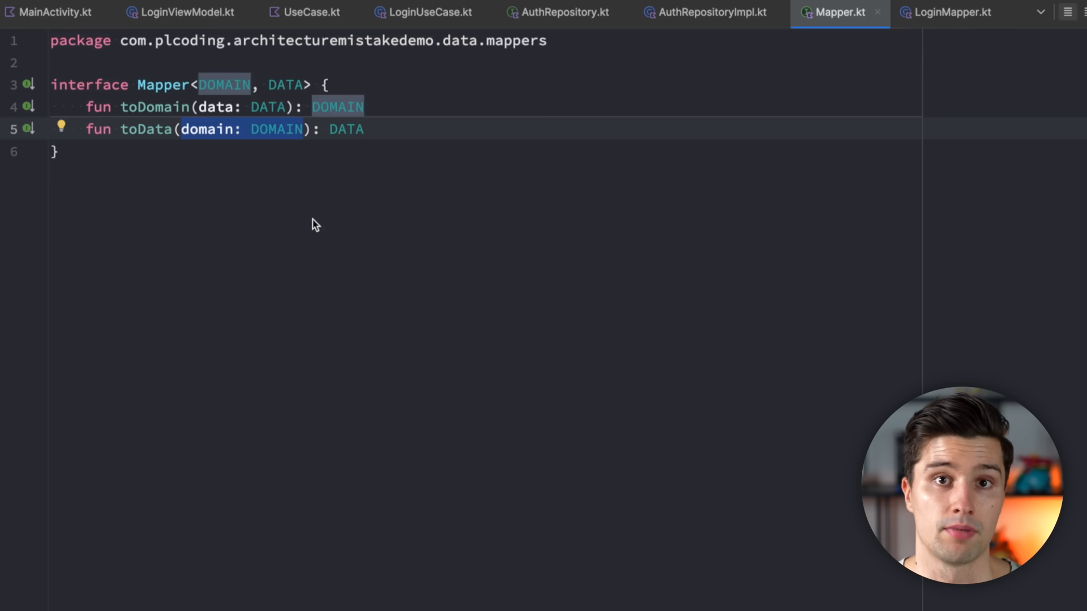
left_click(49, 11)
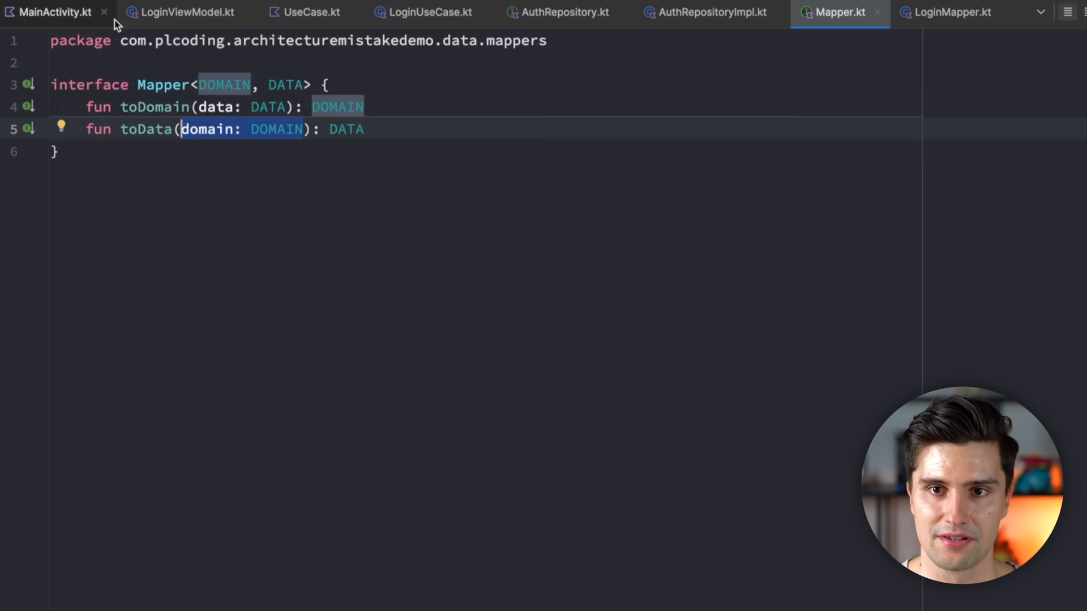
mouse_move(926, 117)
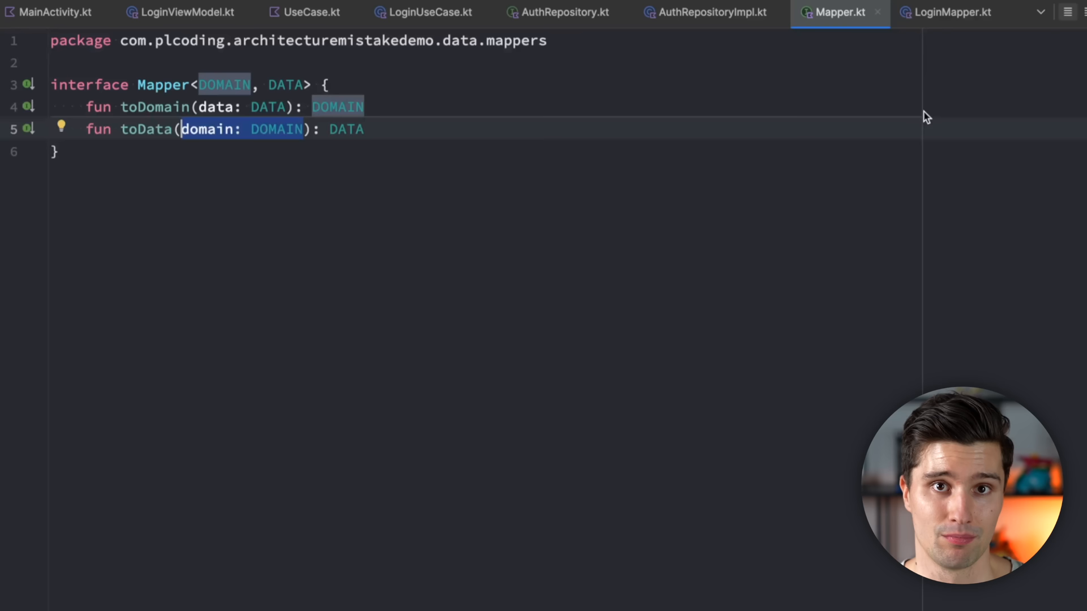
left_click(52, 11)
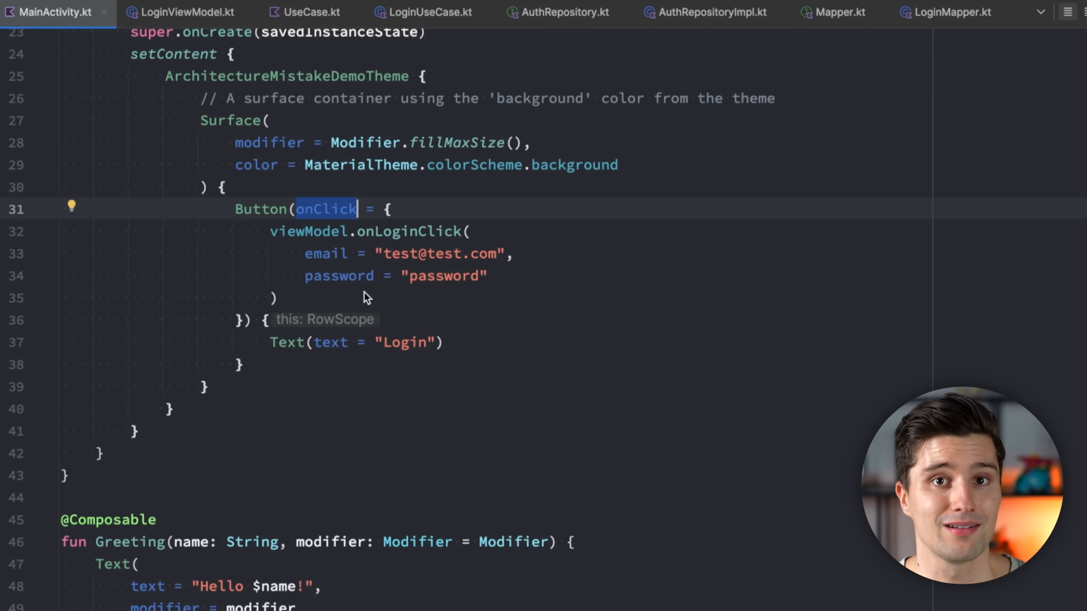
mouse_move(719, 289)
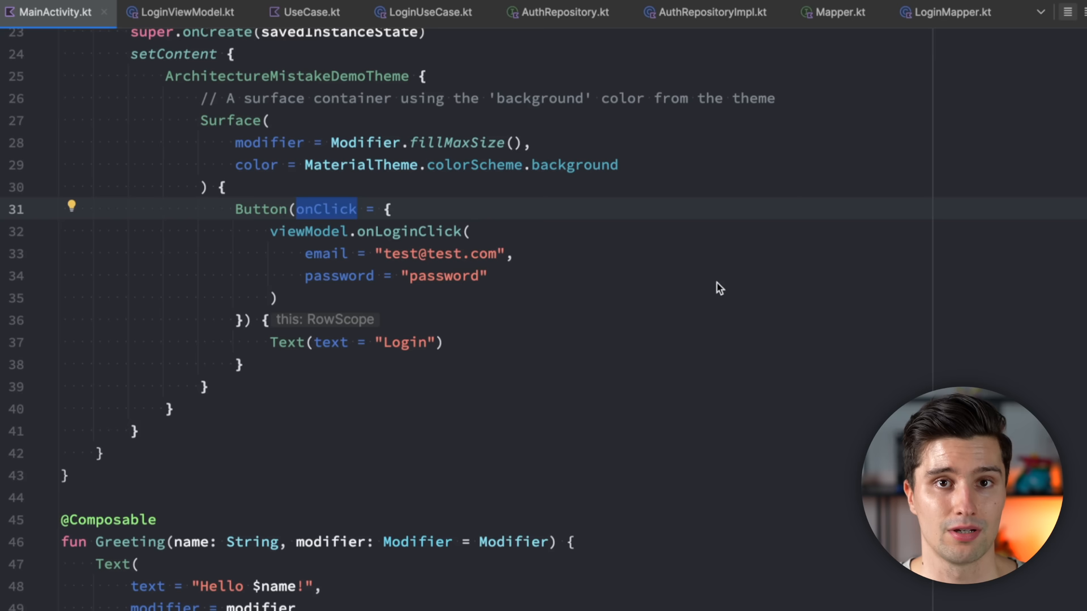
Step: Show AuthRepositoryImpl.kt with login calling the API via loginMapper.toData
left_click(710, 11)
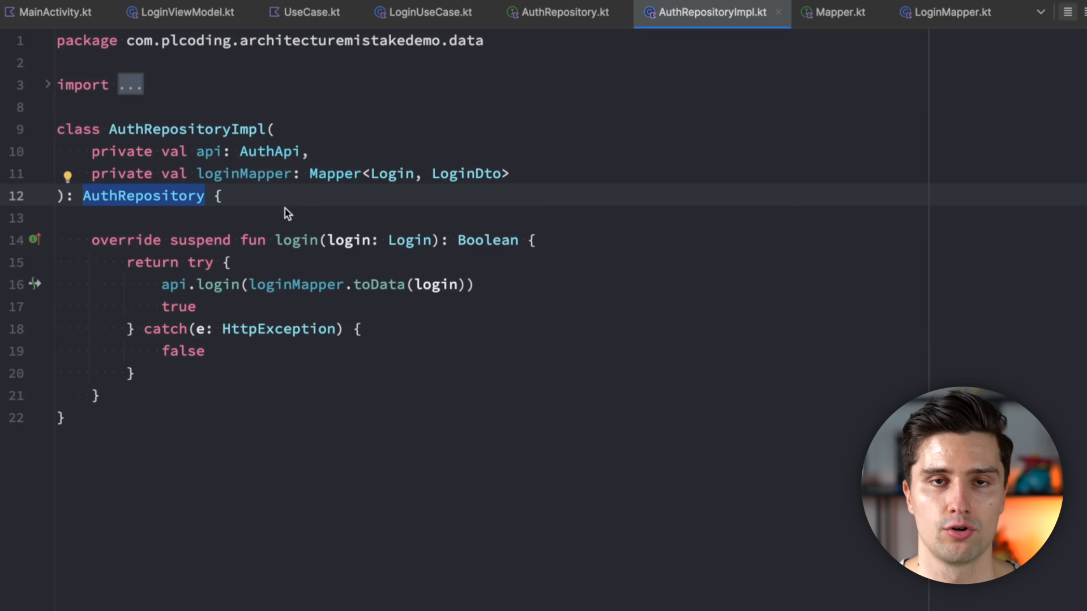
left_click(208, 196)
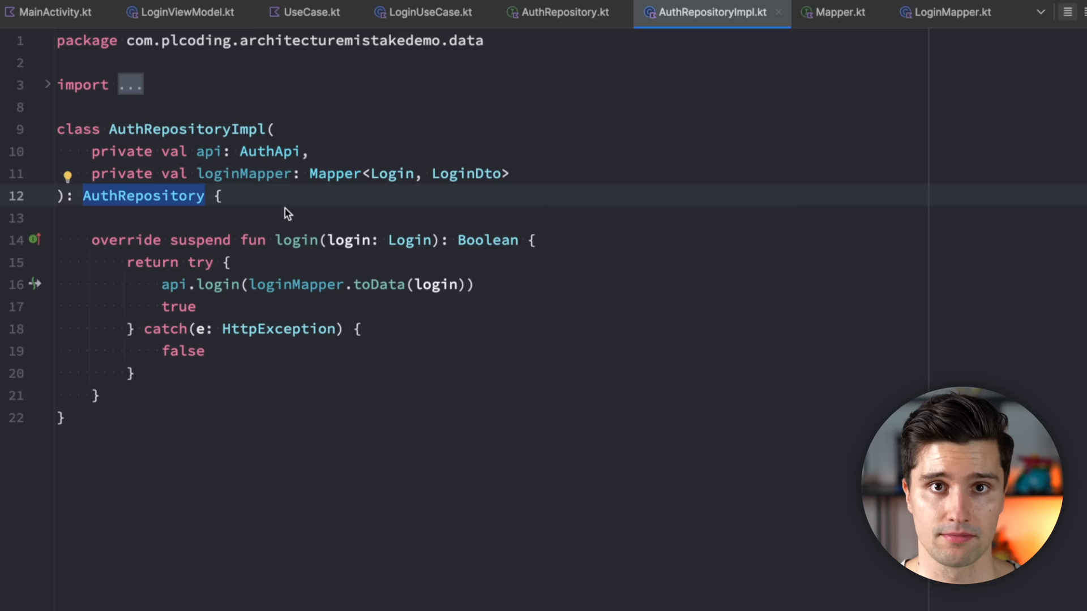
mouse_move(506, 222)
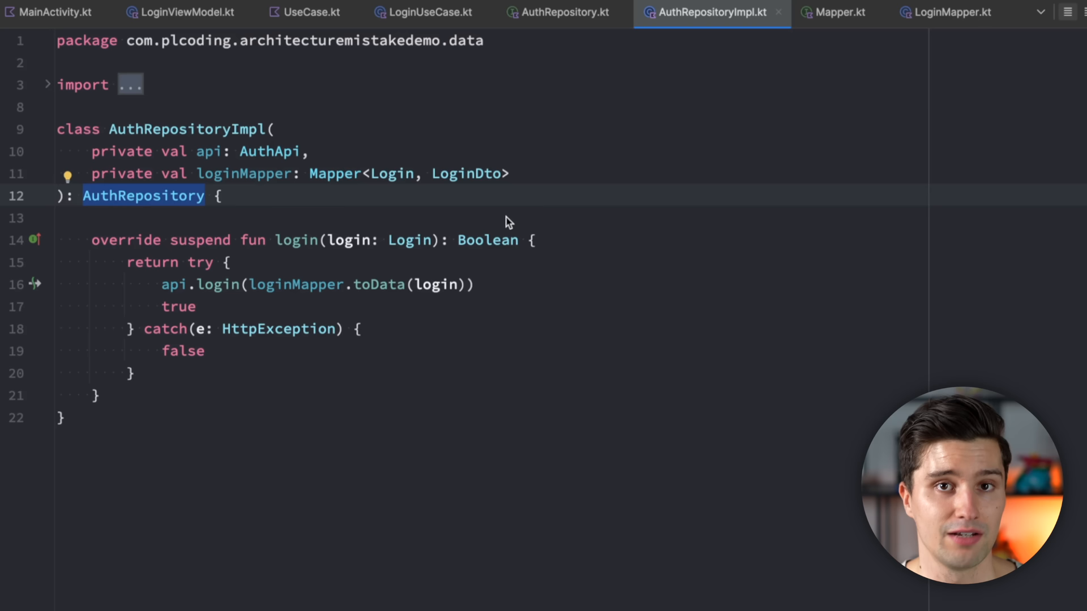
mouse_move(565, 138)
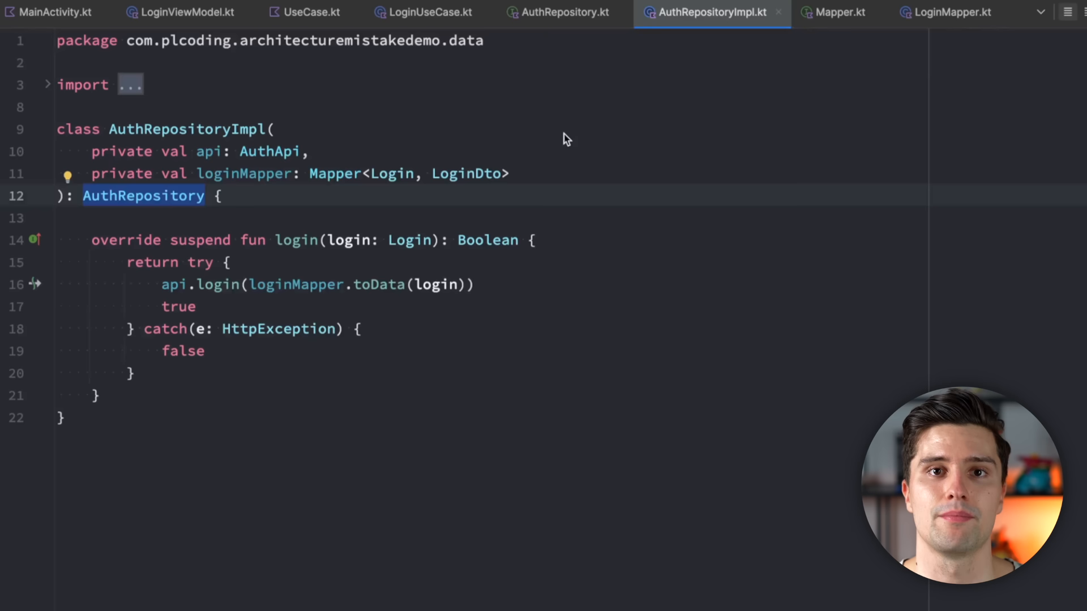
Step: Show LoginUseCase.kt whose execute returns repository.login(input)
left_click(428, 11)
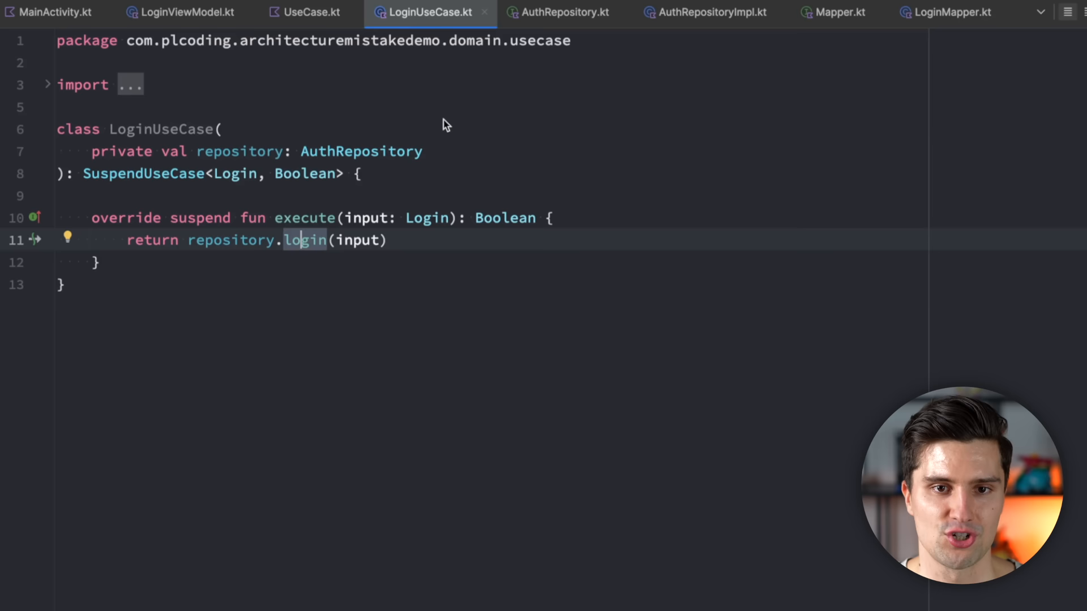
Step: Show UseCase.kt's SuspendUseCase interface, then move to the LoginViewModel file
left_click(311, 12)
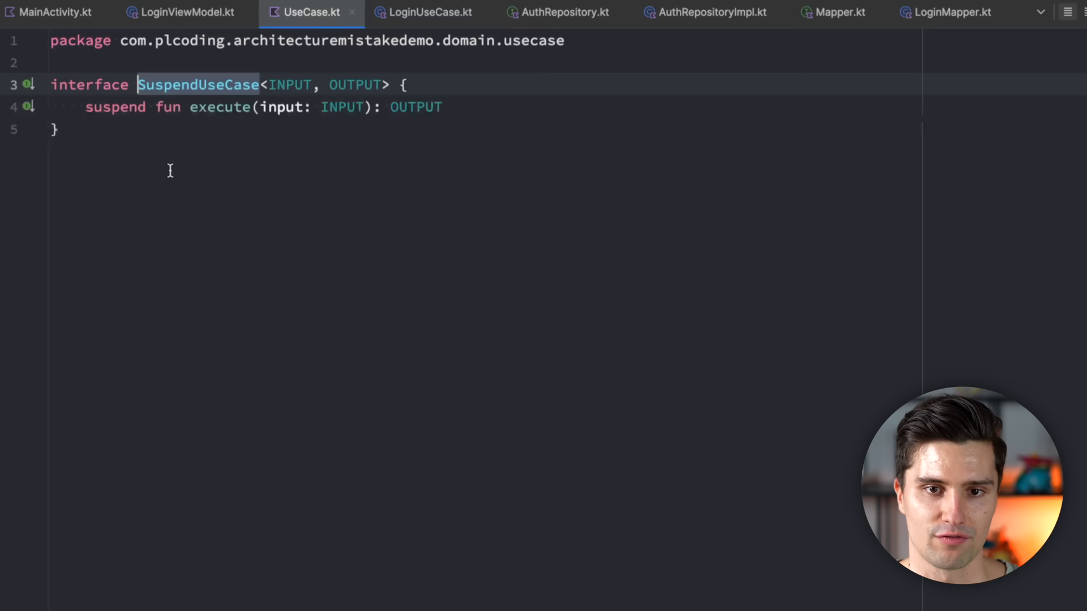
mouse_move(251, 205)
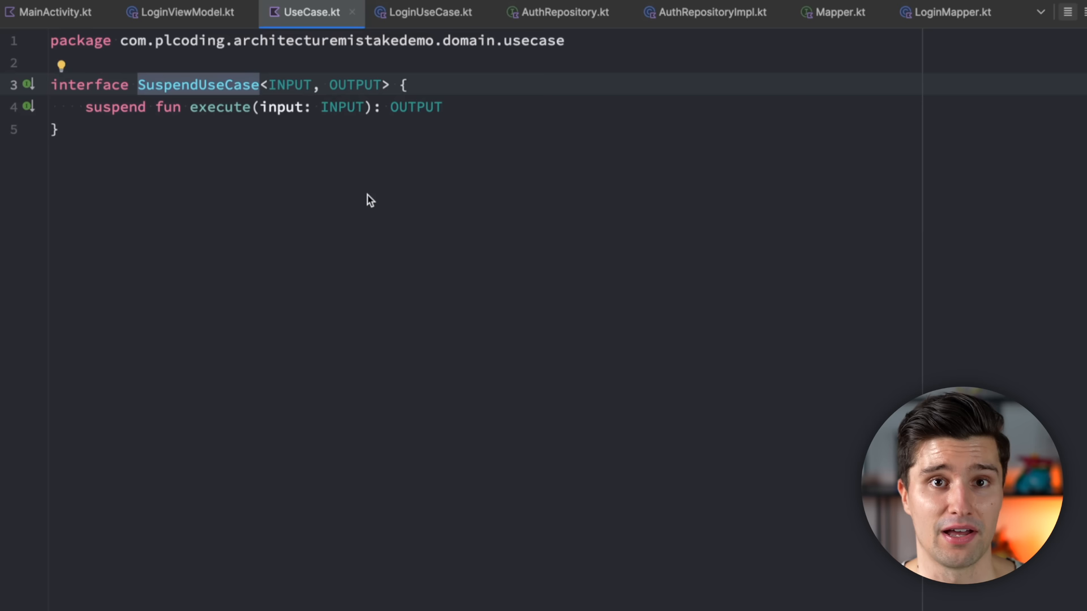
left_click(178, 11)
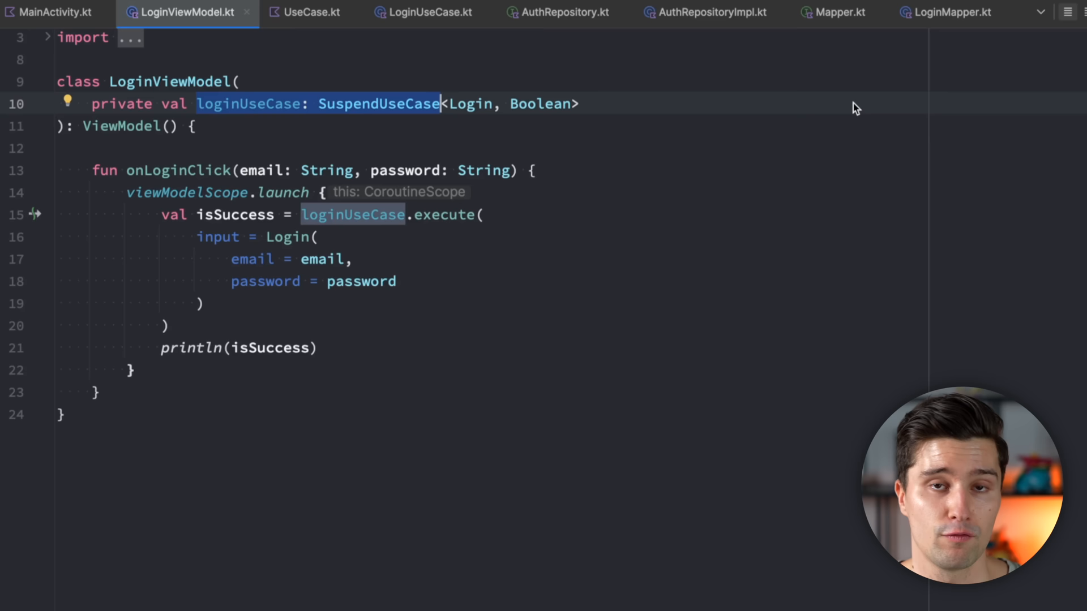
mouse_move(832, 144)
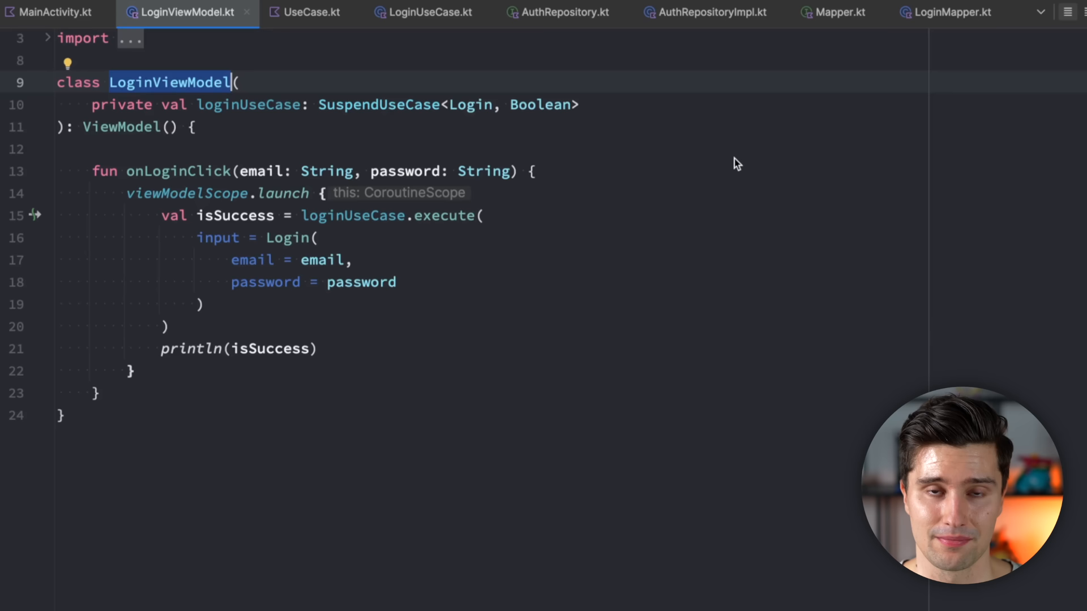
mouse_move(741, 171)
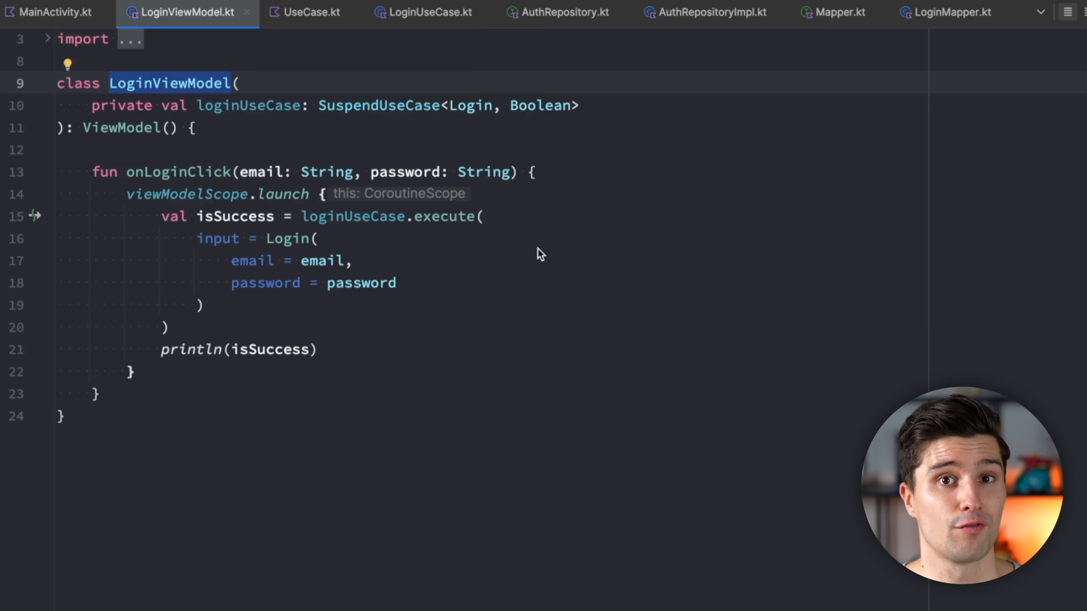
Step: Inspect the loginUseCase SuspendUseCase<Login, Boolean> constructor parameter in LoginViewModel
left_click(233, 83)
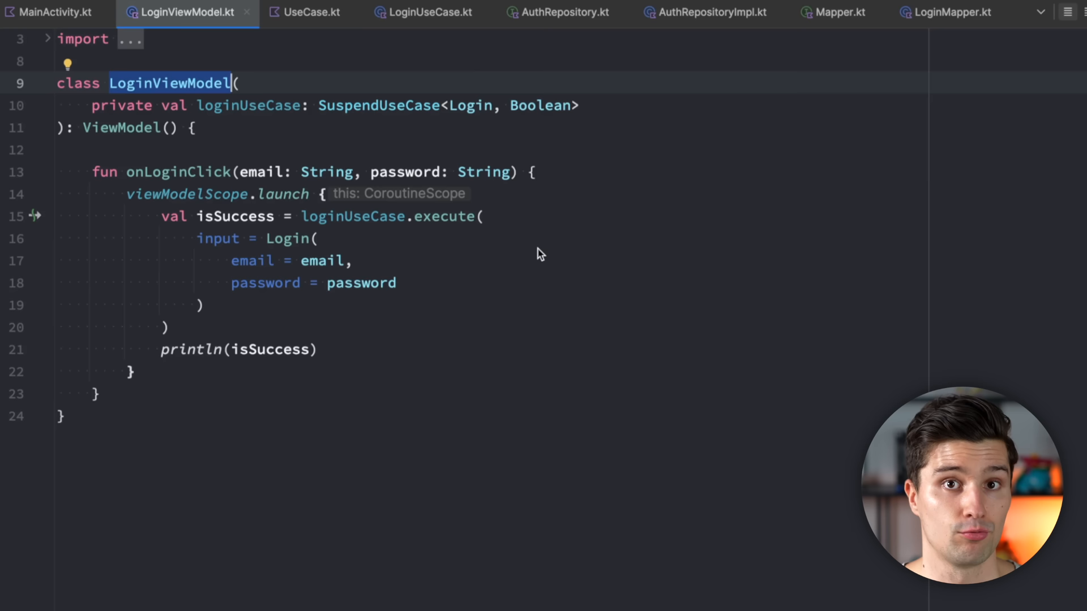